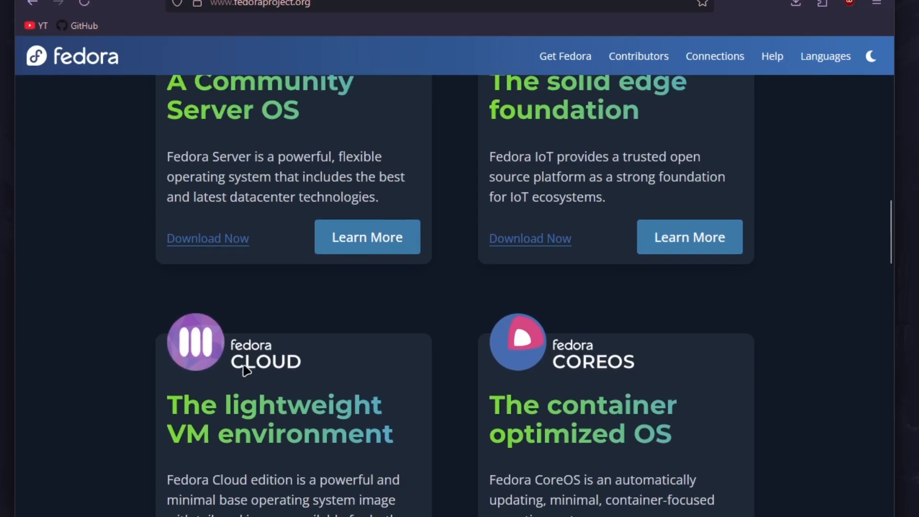
Scroll the homepage so the Workstation and KDE Plasma Desktop edition cards are in view.
scroll(up, 3)
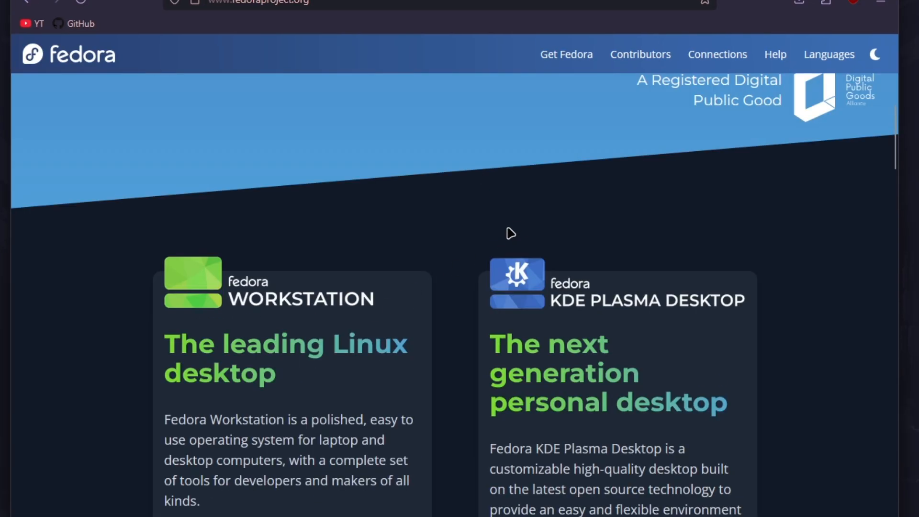
scroll(down, 3)
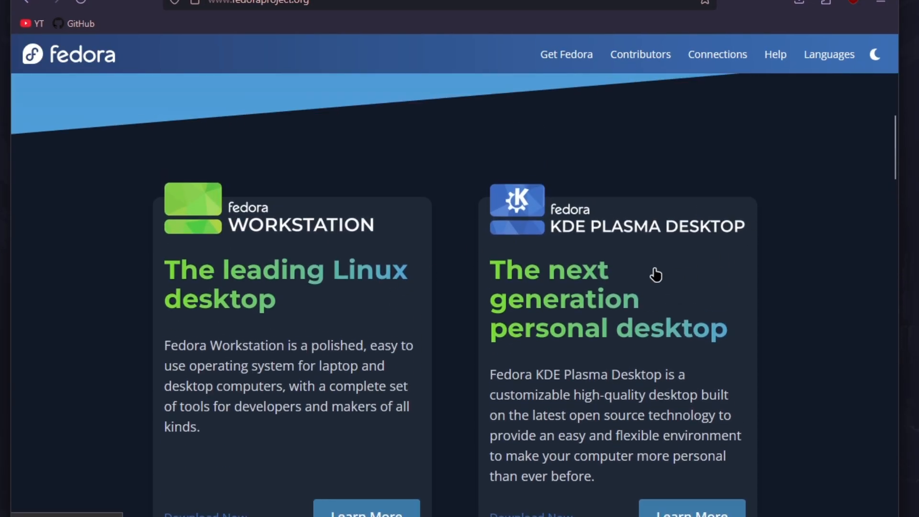
Go to the KDE Plasma Desktop edition page and scroll to its Features for Everyone section.
click(717, 54)
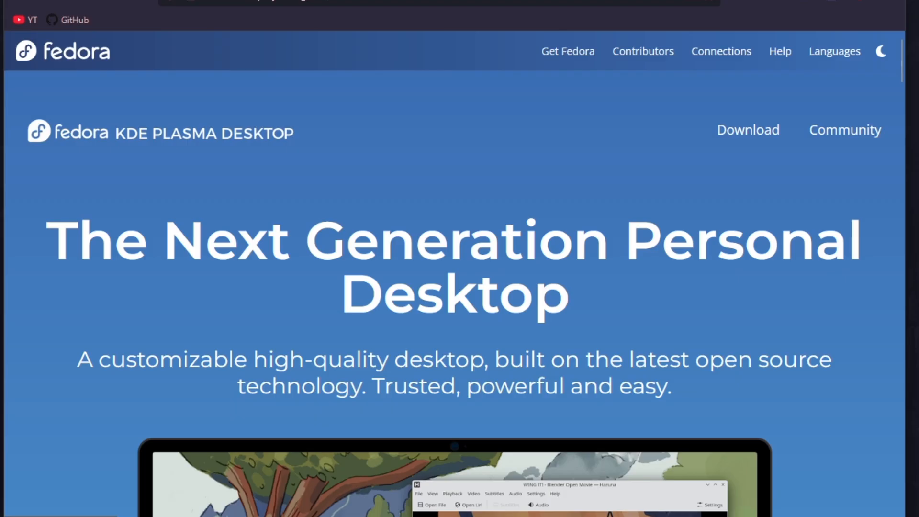
scroll(down, 3)
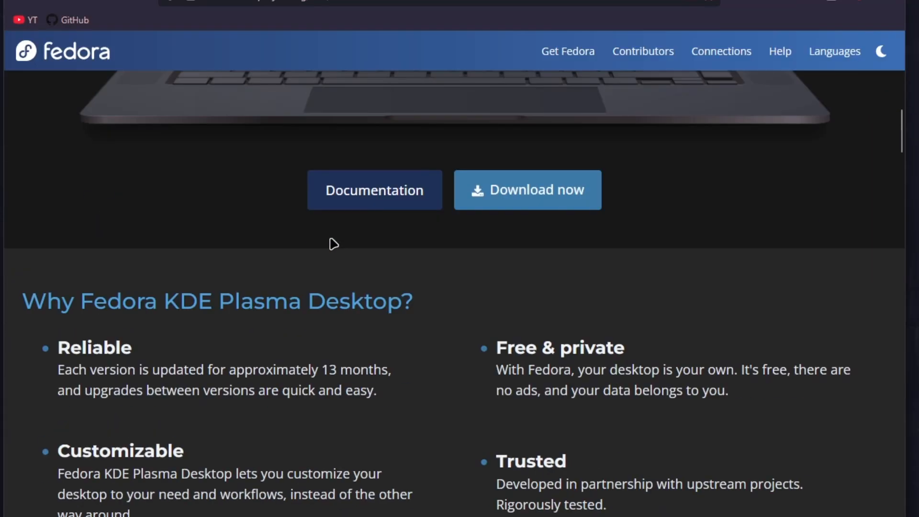
scroll(down, 3)
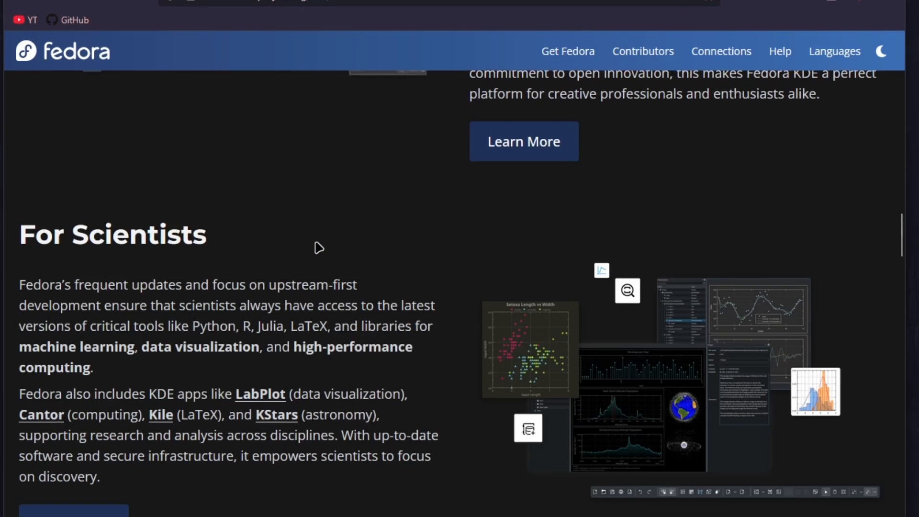
scroll(down, 3)
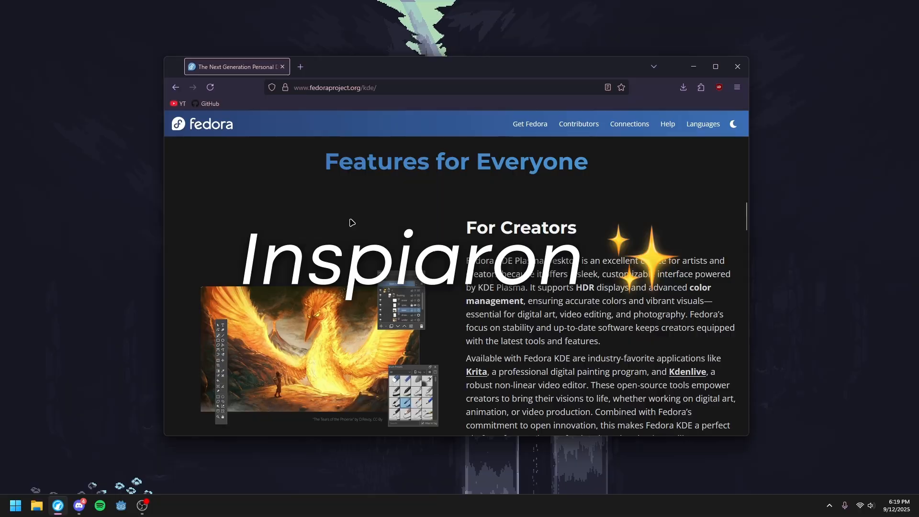
scroll(down, 3)
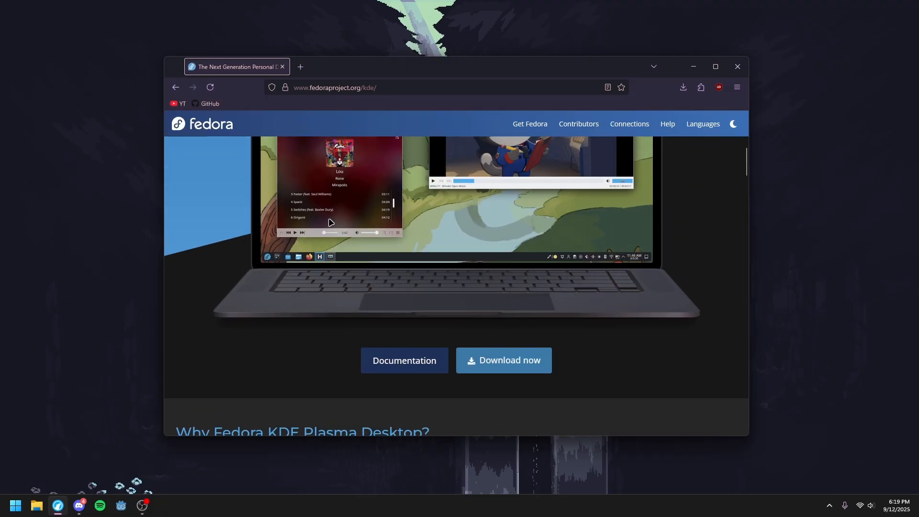
scroll(up, 3)
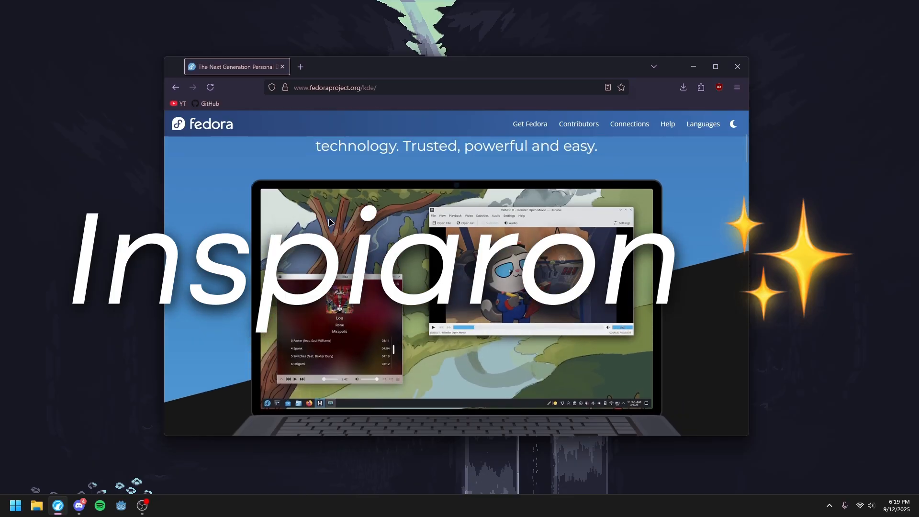